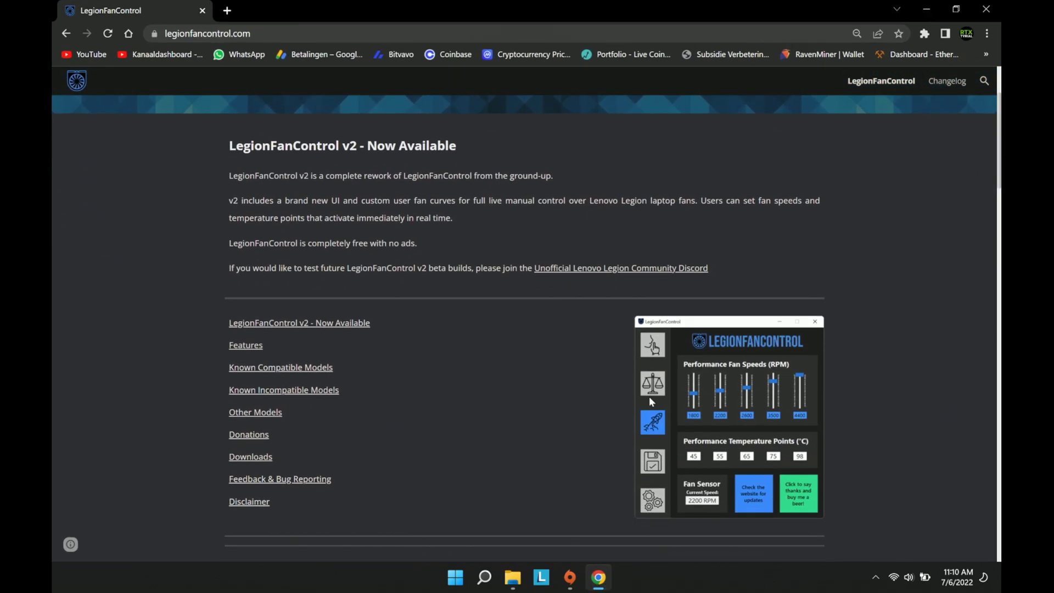
- Scroll the legionfancontrol.com page down to the Features list
{"action": "scroll", "scroll_direction": "down", "scroll_amount": 3}
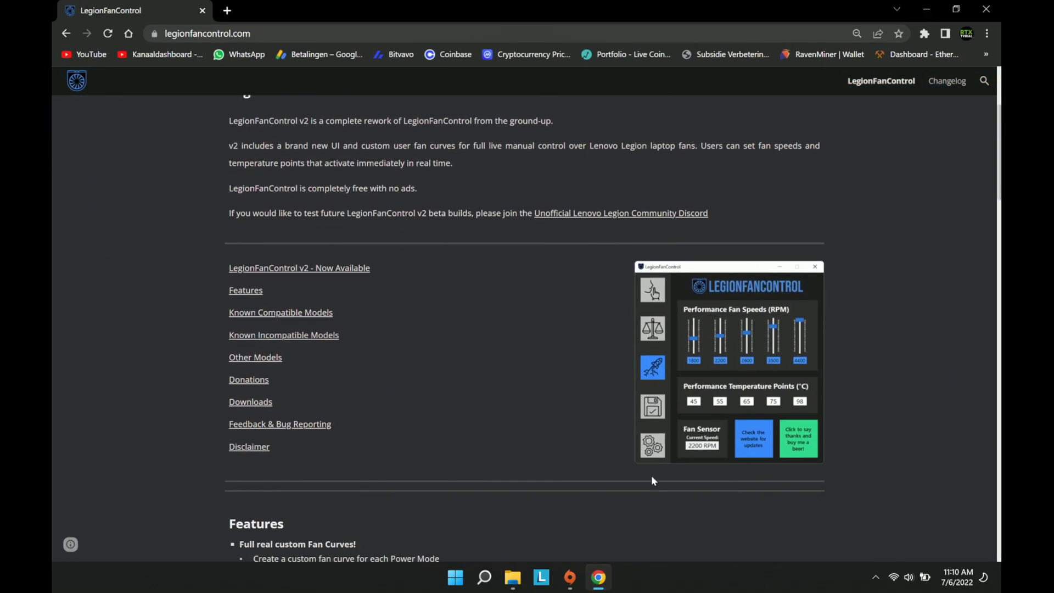
{"action": "mouse_move", "coordinate": [778, 436]}
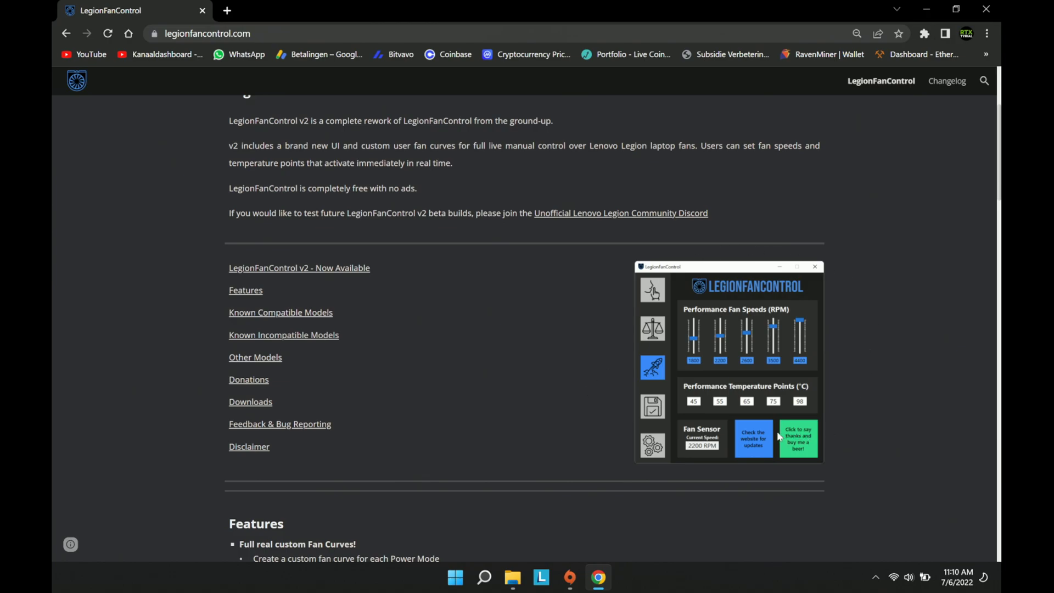
{"action": "scroll", "scroll_direction": "down", "scroll_amount": 3}
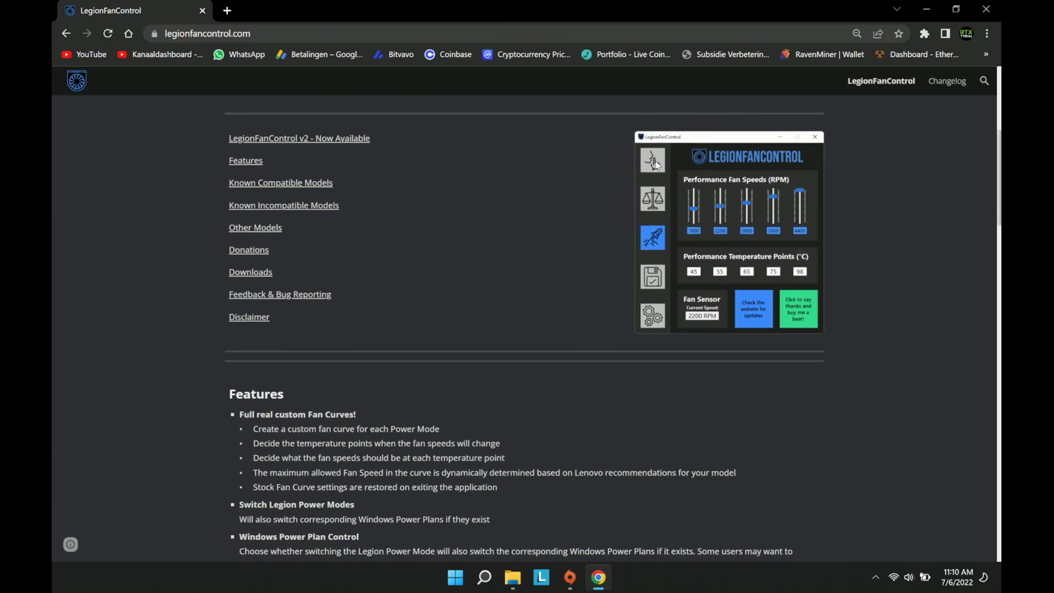
{"action": "mouse_move", "coordinate": [658, 234]}
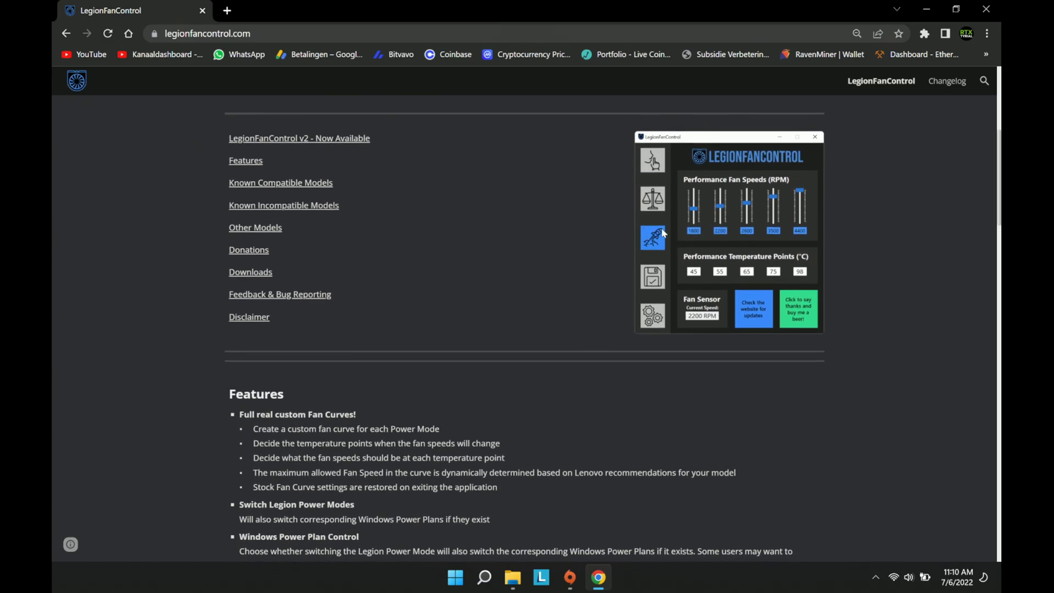
- Scroll past the Features and model lists, then back up to Known Compatible Models
{"action": "scroll", "scroll_direction": "down", "scroll_amount": 3}
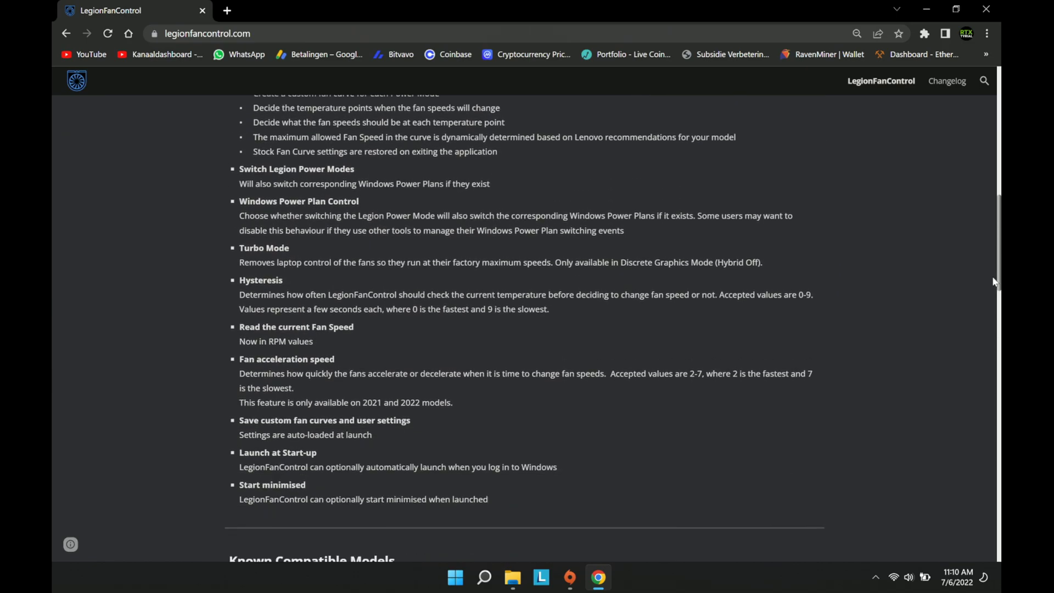
{"action": "scroll", "scroll_direction": "down", "scroll_amount": 3}
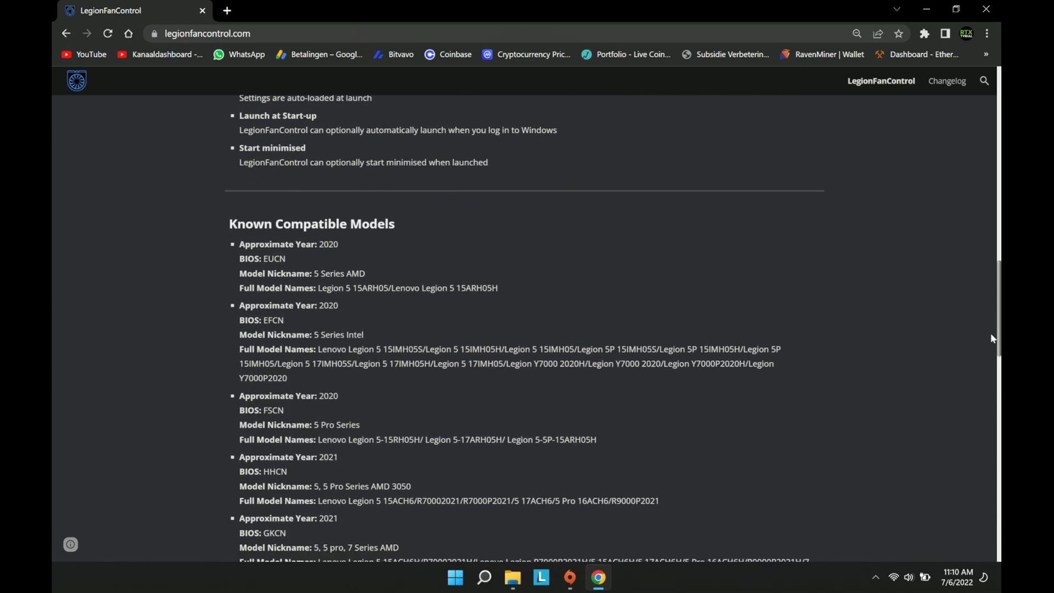
{"action": "scroll", "scroll_direction": "down", "scroll_amount": 3}
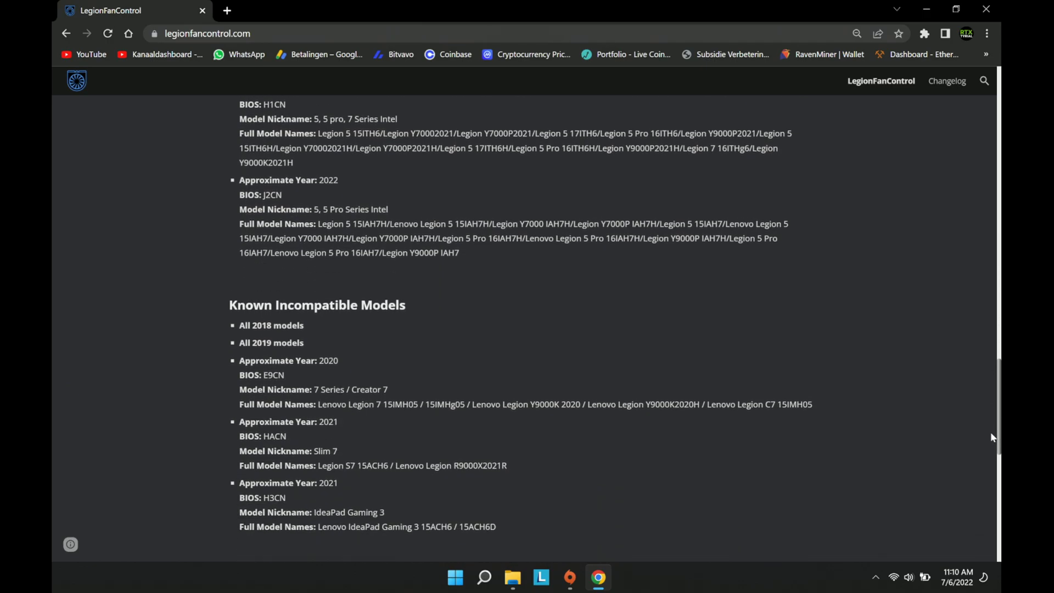
{"action": "scroll", "scroll_direction": "down", "scroll_amount": 3}
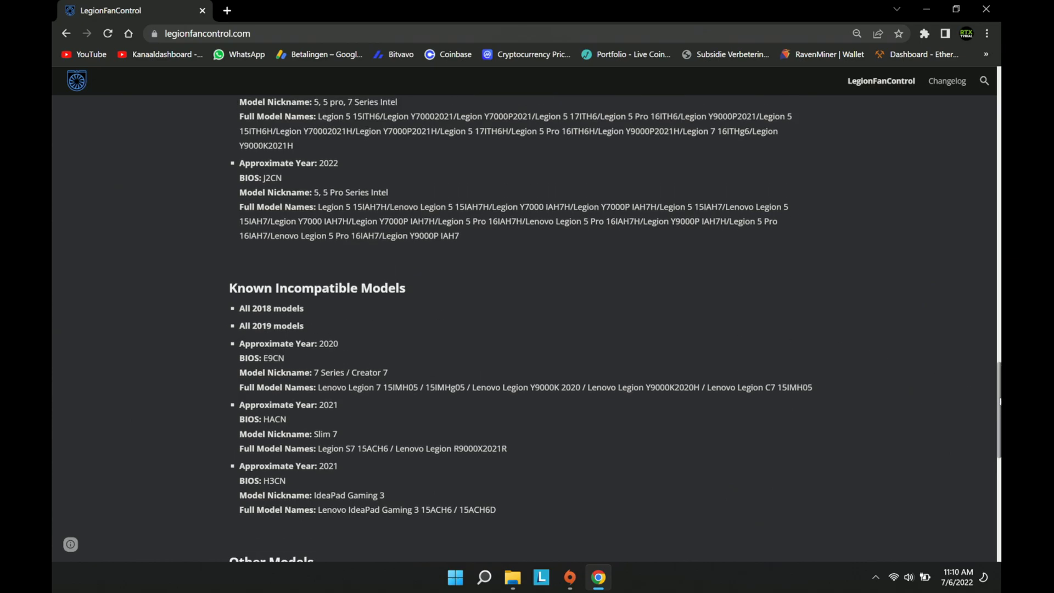
{"action": "scroll", "scroll_direction": "up", "scroll_amount": 3}
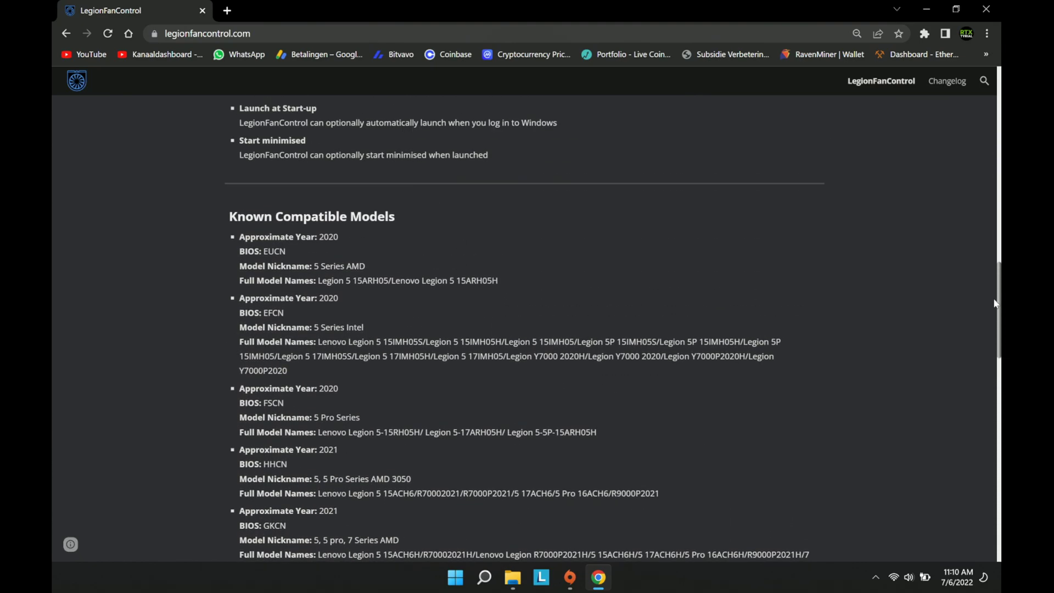
{"action": "scroll", "scroll_direction": "up", "scroll_amount": 3}
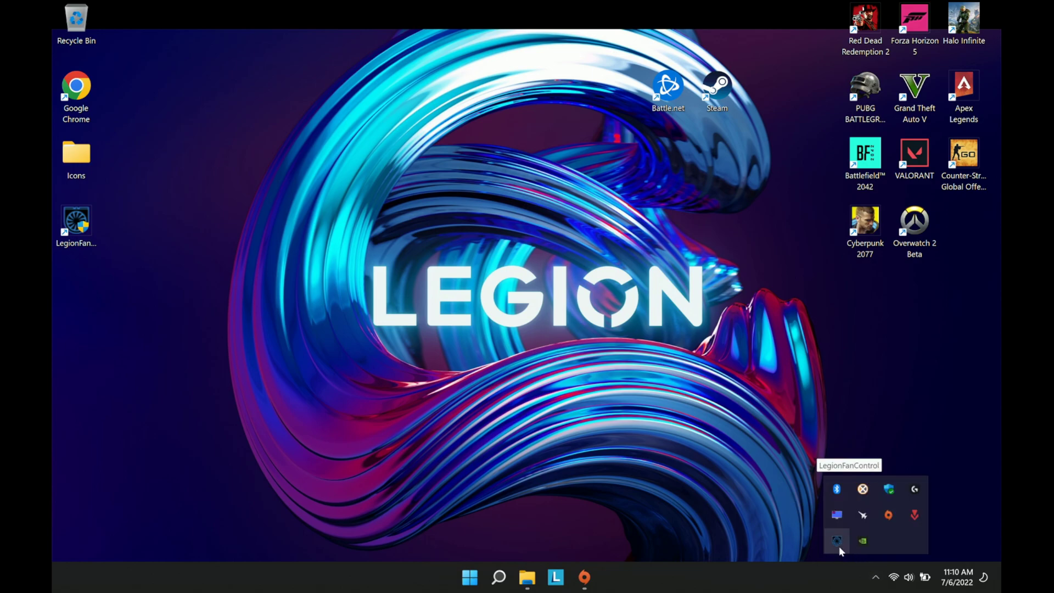
- Open LegionFanControl from the system tray to show its Performance mode fan curve
{"action": "left_click", "coordinate": [836, 540]}
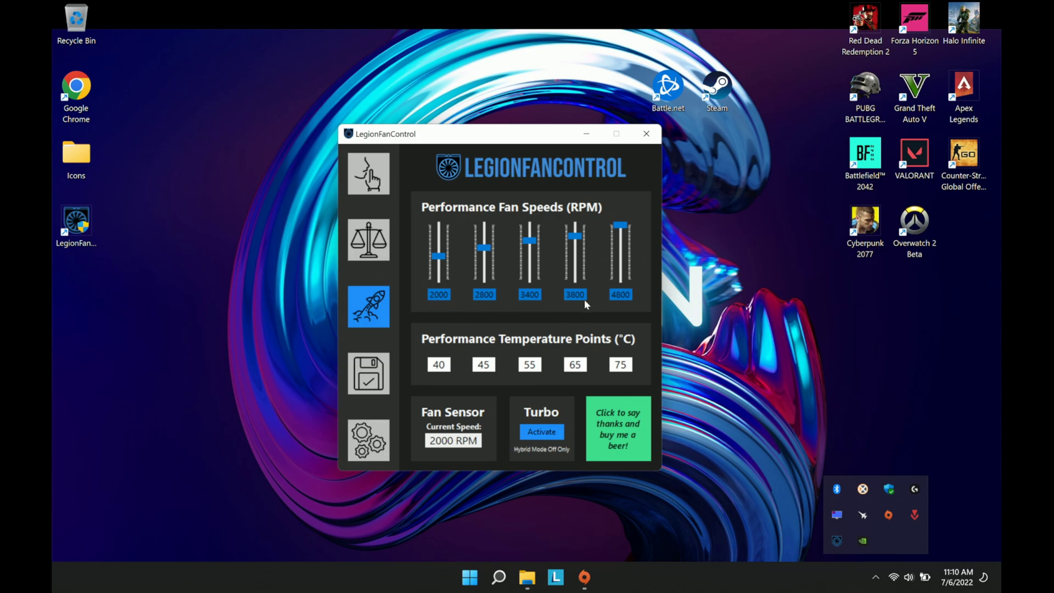
{"action": "mouse_move", "coordinate": [593, 281]}
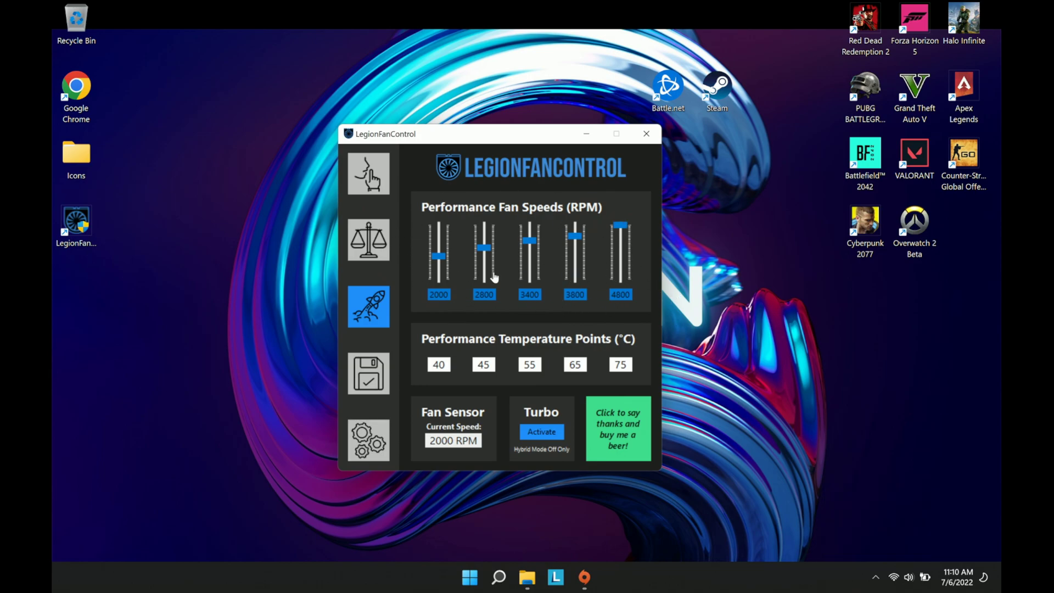
{"action": "mouse_move", "coordinate": [506, 352]}
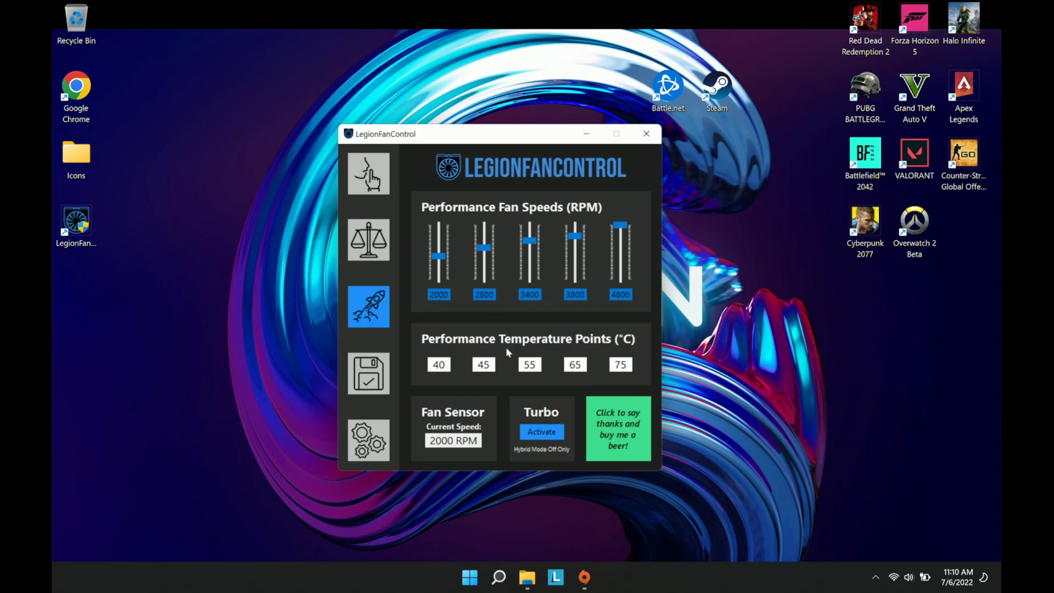
{"action": "mouse_move", "coordinate": [509, 375]}
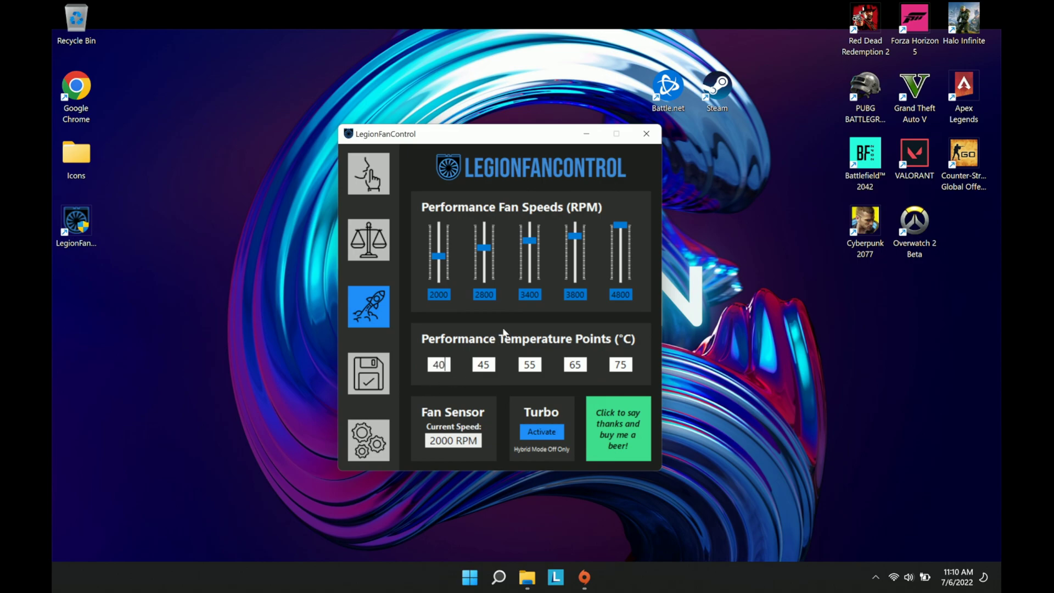
{"action": "mouse_move", "coordinate": [604, 257]}
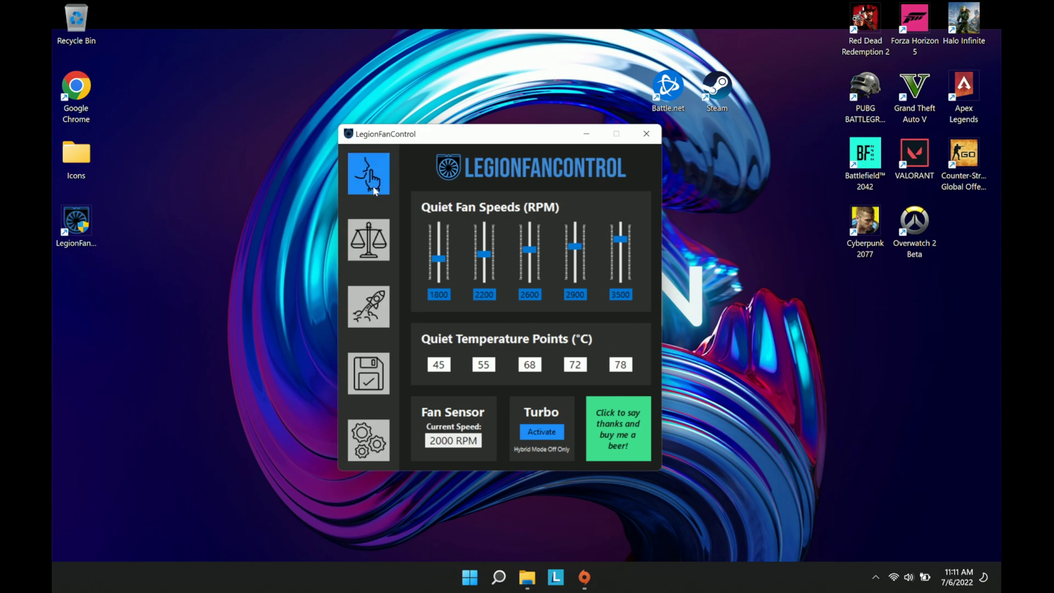
{"action": "left_click", "coordinate": [368, 240]}
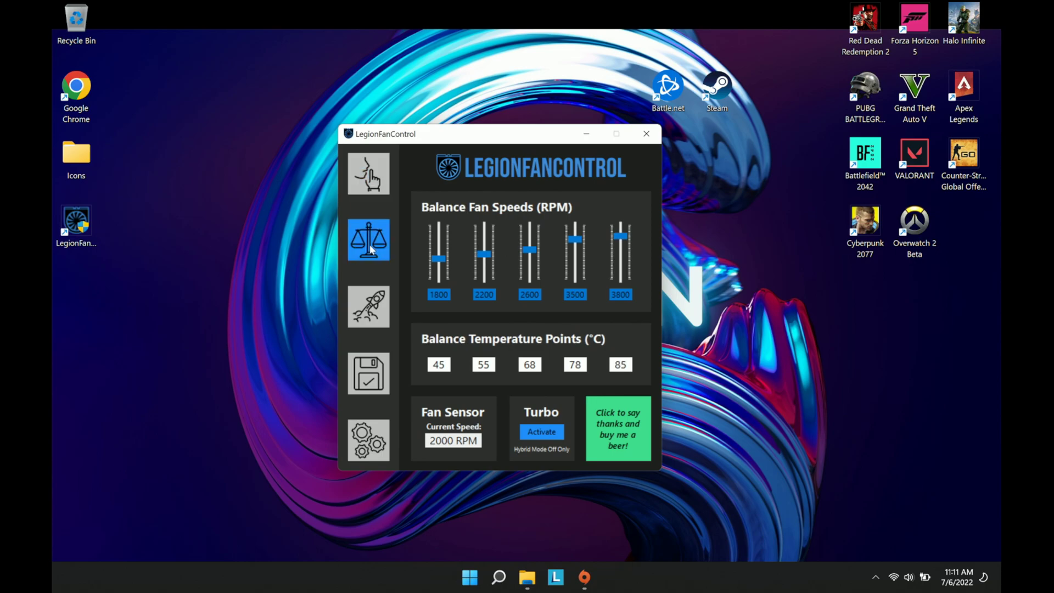
{"action": "mouse_move", "coordinate": [369, 255]}
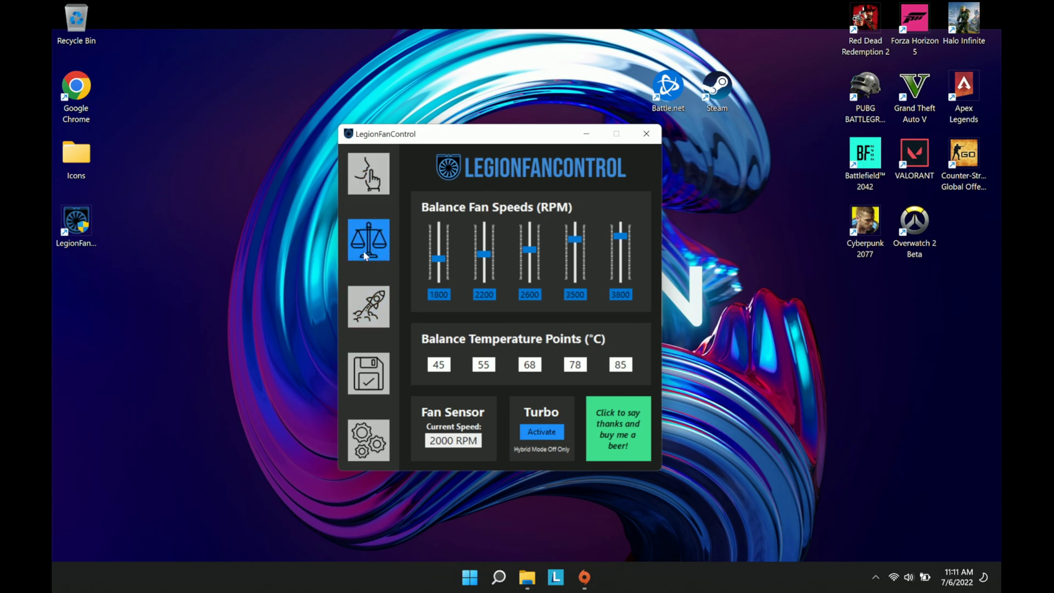
{"action": "mouse_move", "coordinate": [367, 307]}
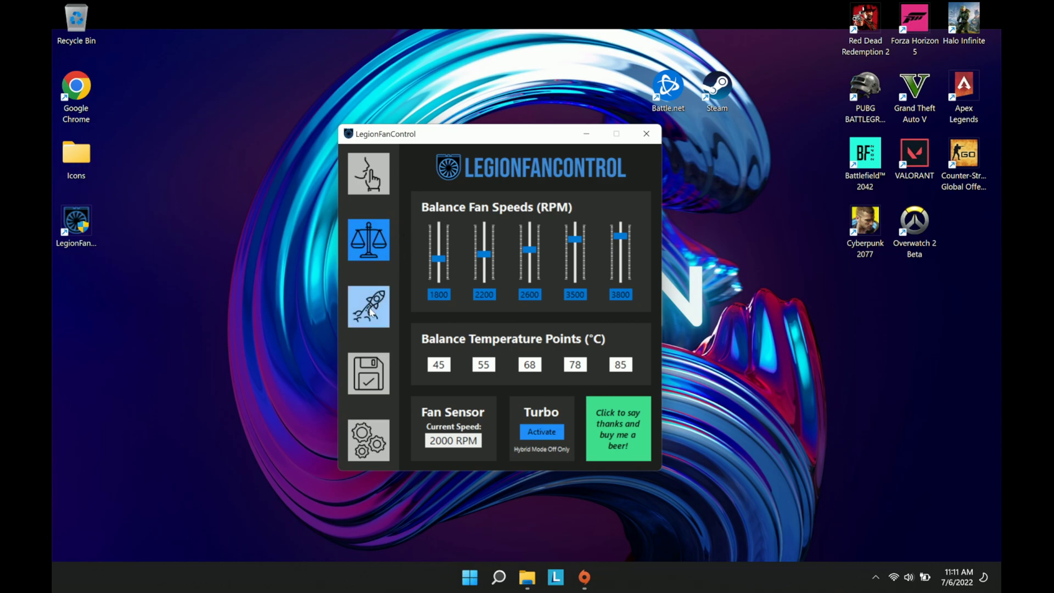
{"action": "left_click", "coordinate": [369, 306]}
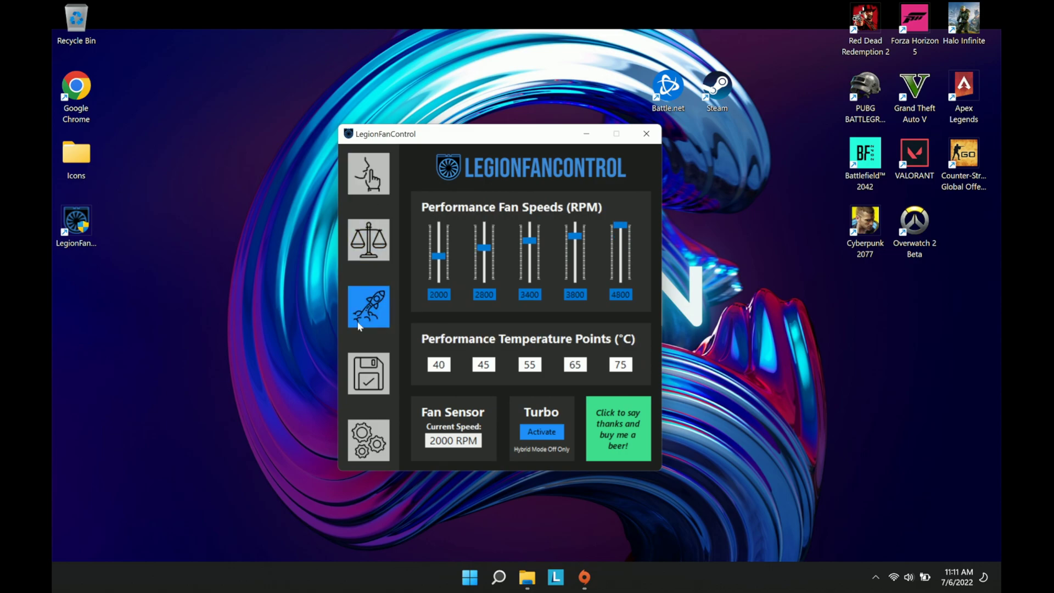
{"action": "mouse_move", "coordinate": [524, 261]}
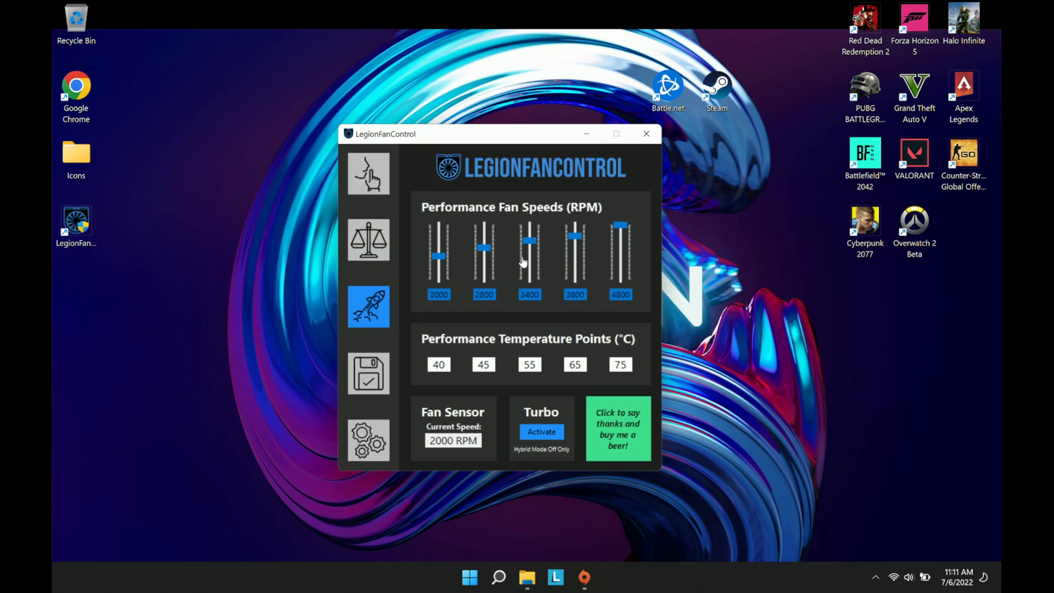
{"action": "mouse_move", "coordinate": [521, 139]}
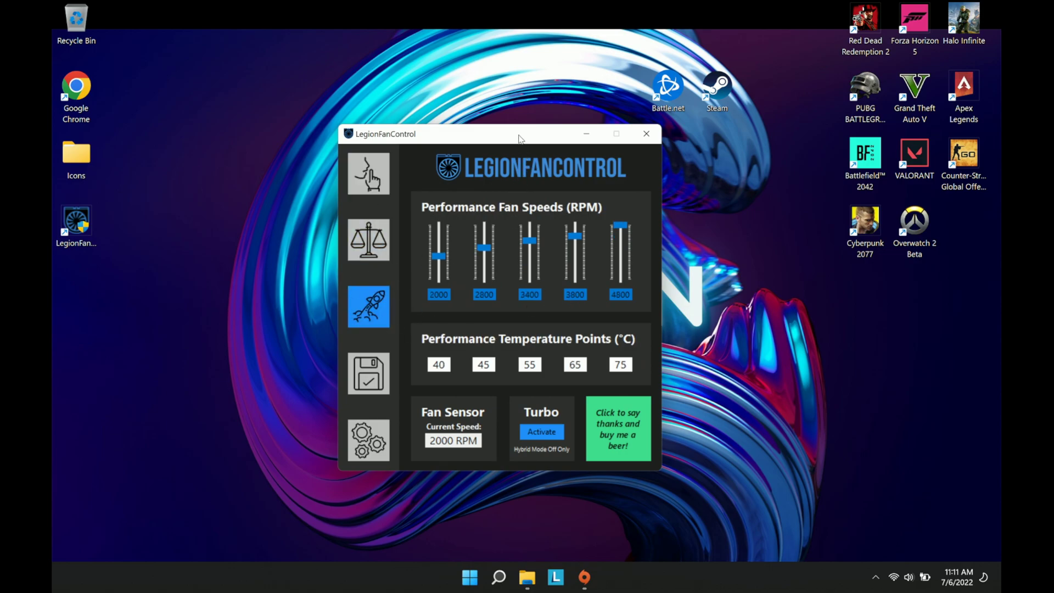
{"action": "mouse_move", "coordinate": [413, 359]}
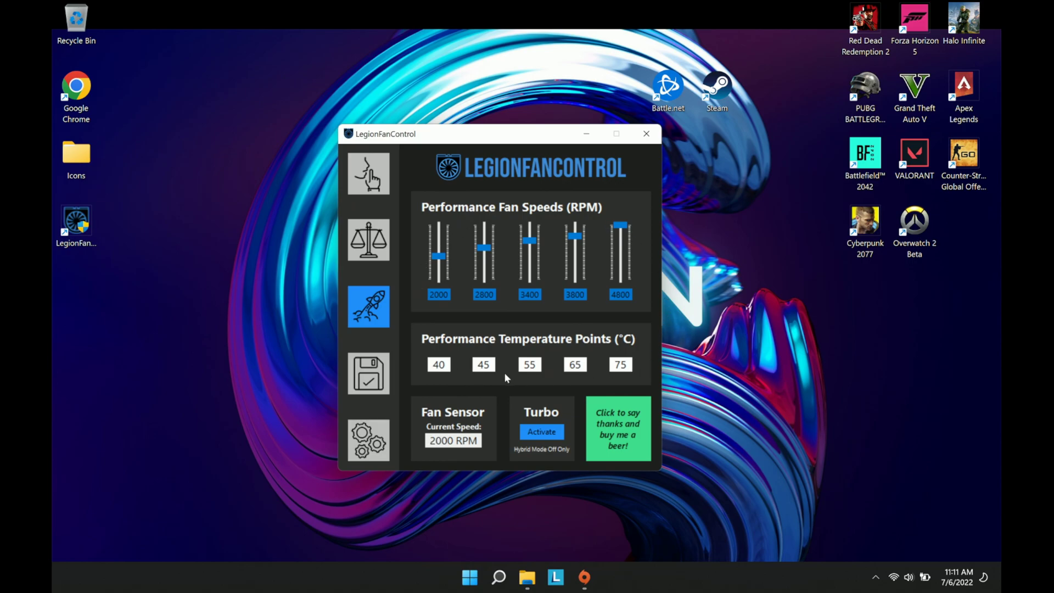
{"action": "mouse_move", "coordinate": [452, 305]}
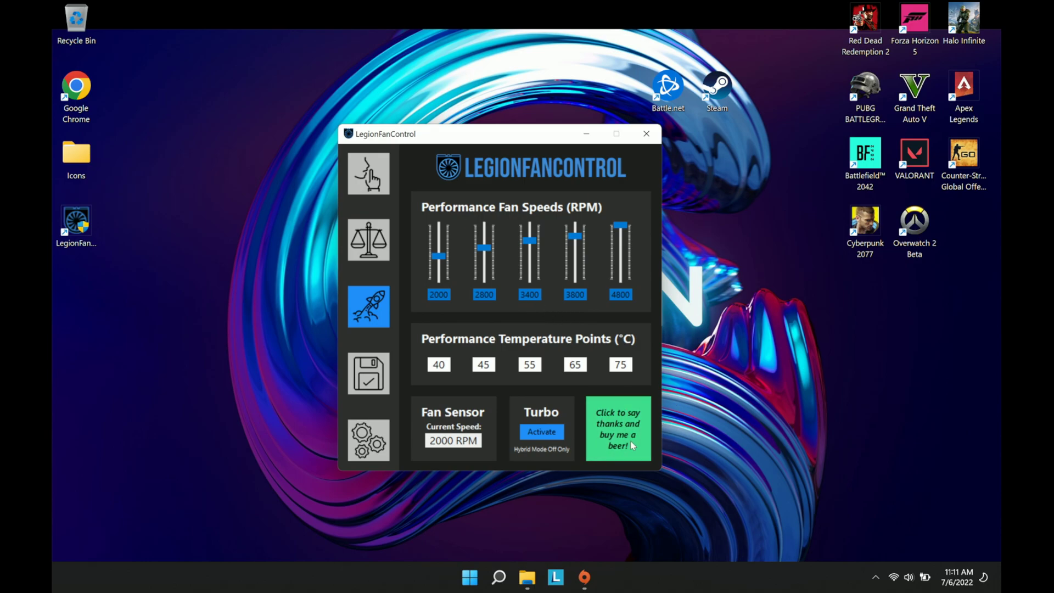
{"action": "mouse_move", "coordinate": [506, 372]}
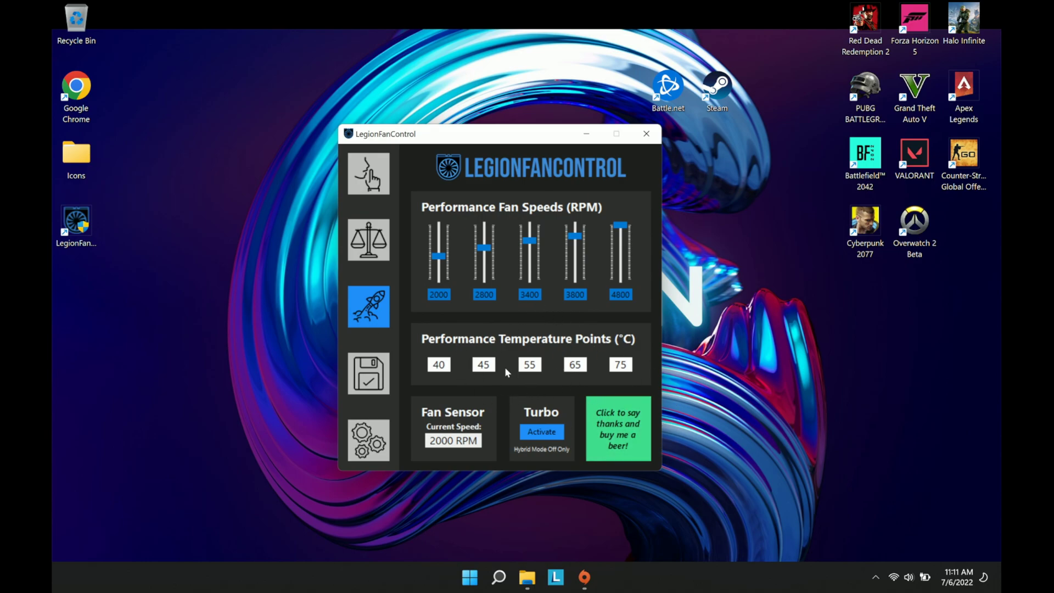
{"action": "mouse_move", "coordinate": [657, 359]}
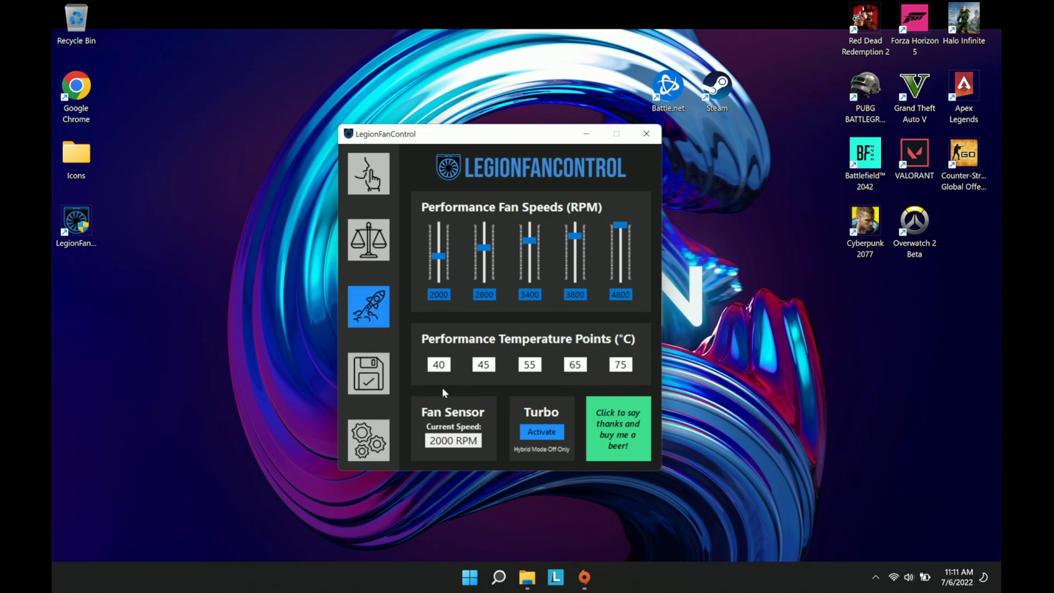
{"action": "mouse_move", "coordinate": [470, 141]}
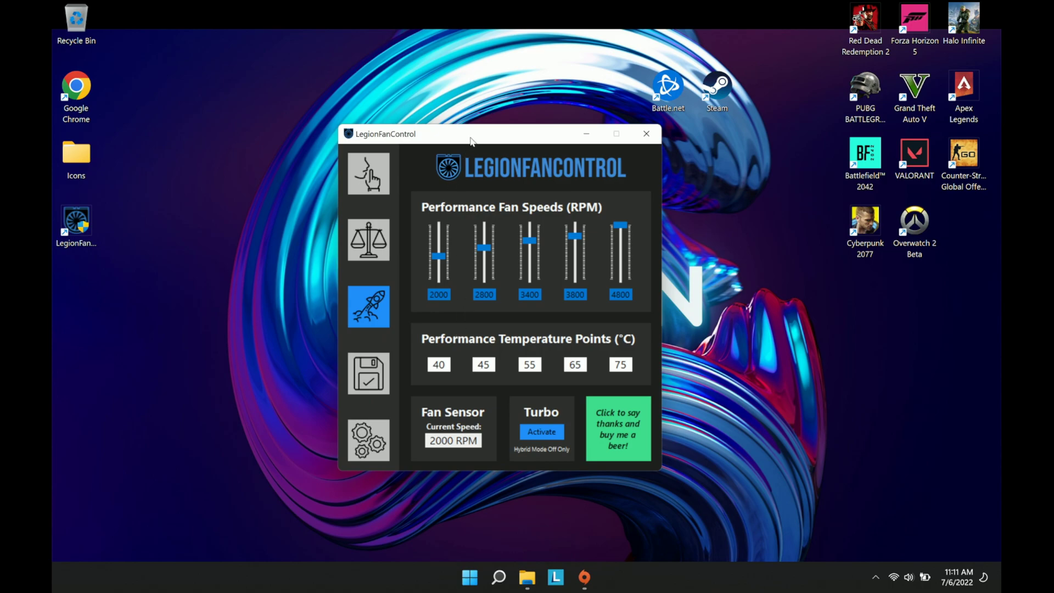